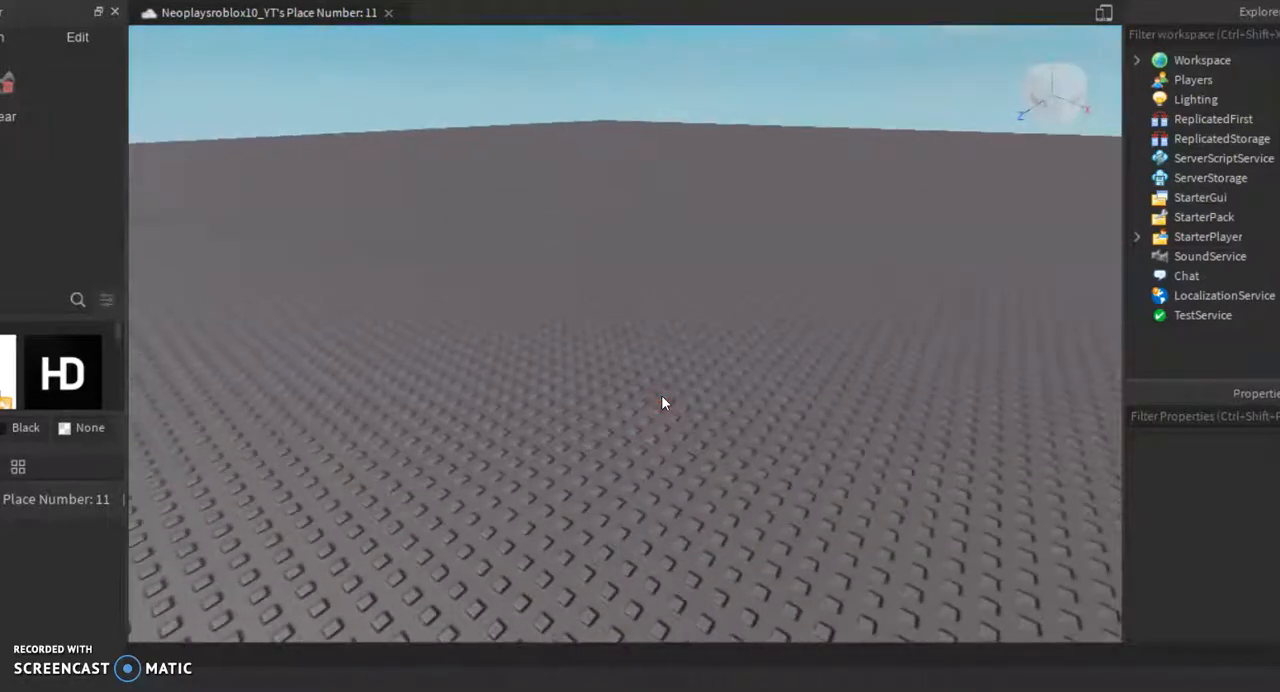
Search Toolbox models for 'Working gun' and insert the Working Pistol | Gun model.
{"action": "left_click", "coordinate": [665, 398]}
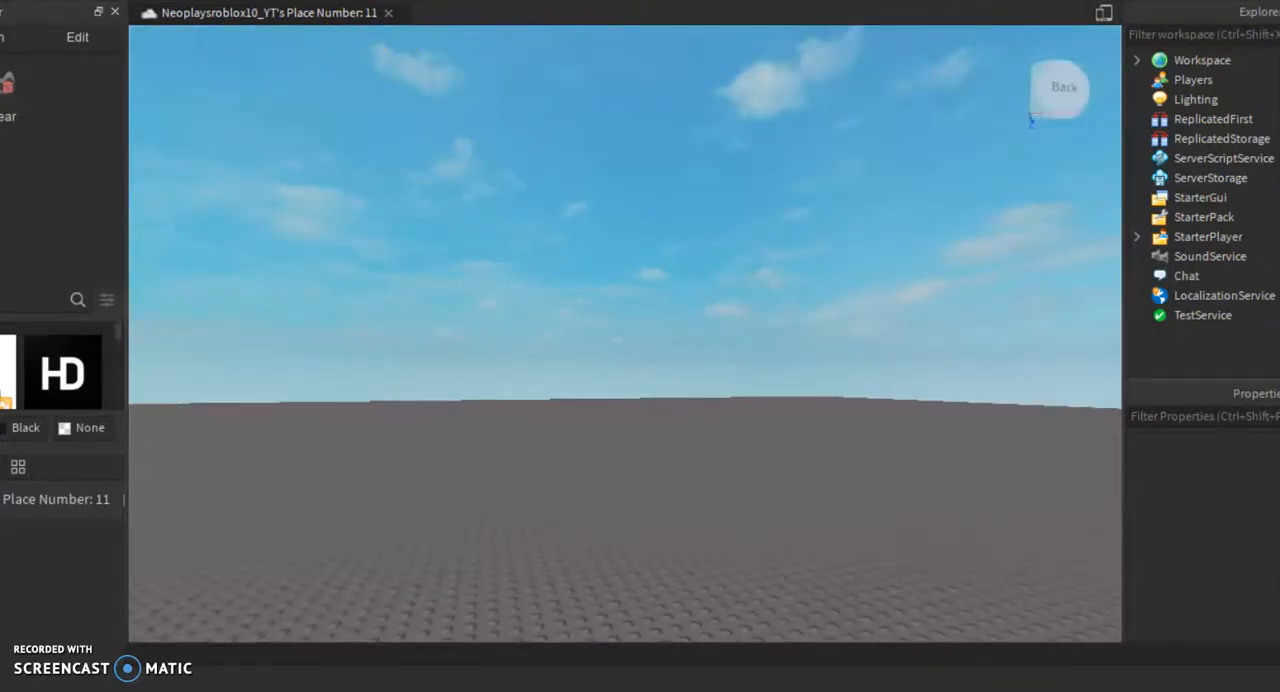
{"action": "mouse_move", "coordinate": [988, 444]}
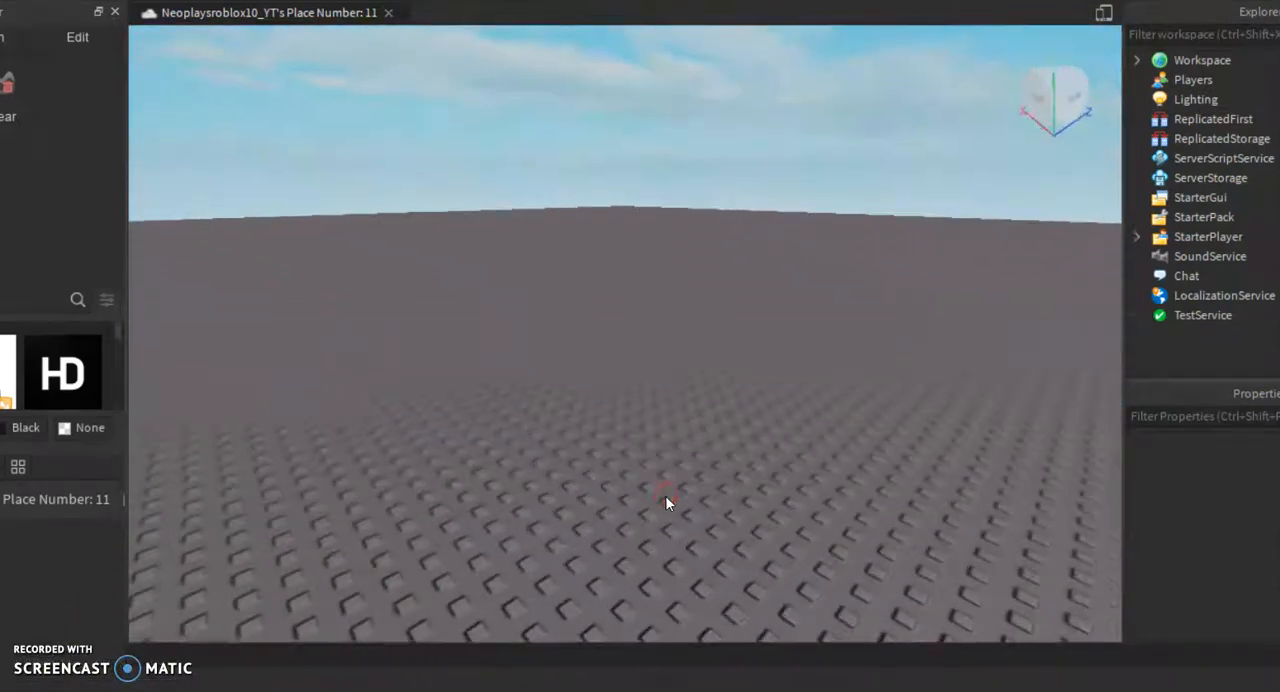
{"action": "left_click_drag", "start_coordinate": [665, 500], "coordinate": [650, 525]}
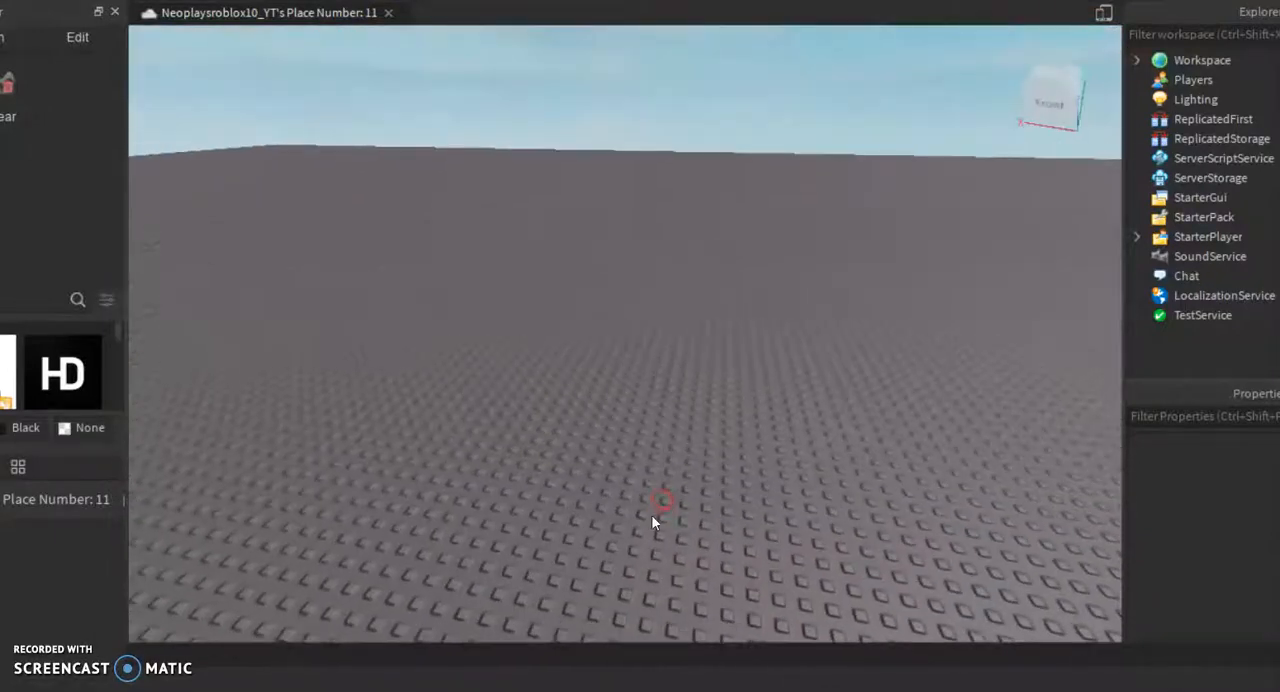
{"action": "mouse_move", "coordinate": [485, 480]}
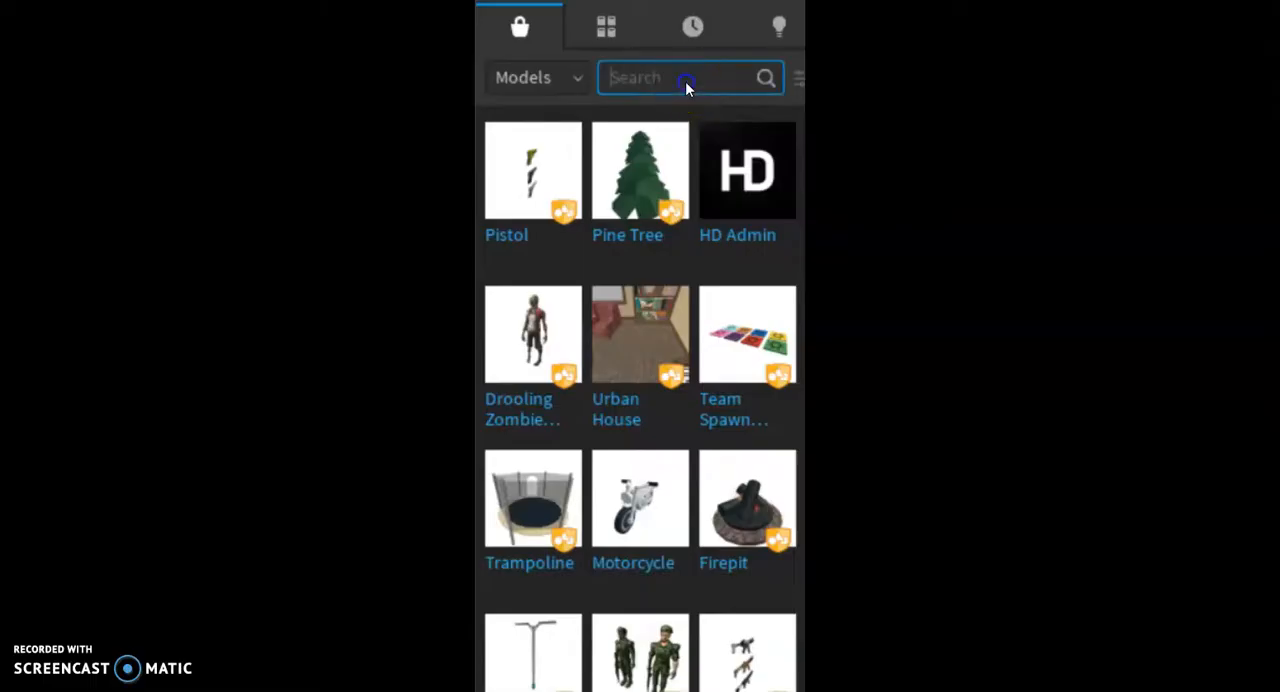
{"action": "type", "text": "W"}
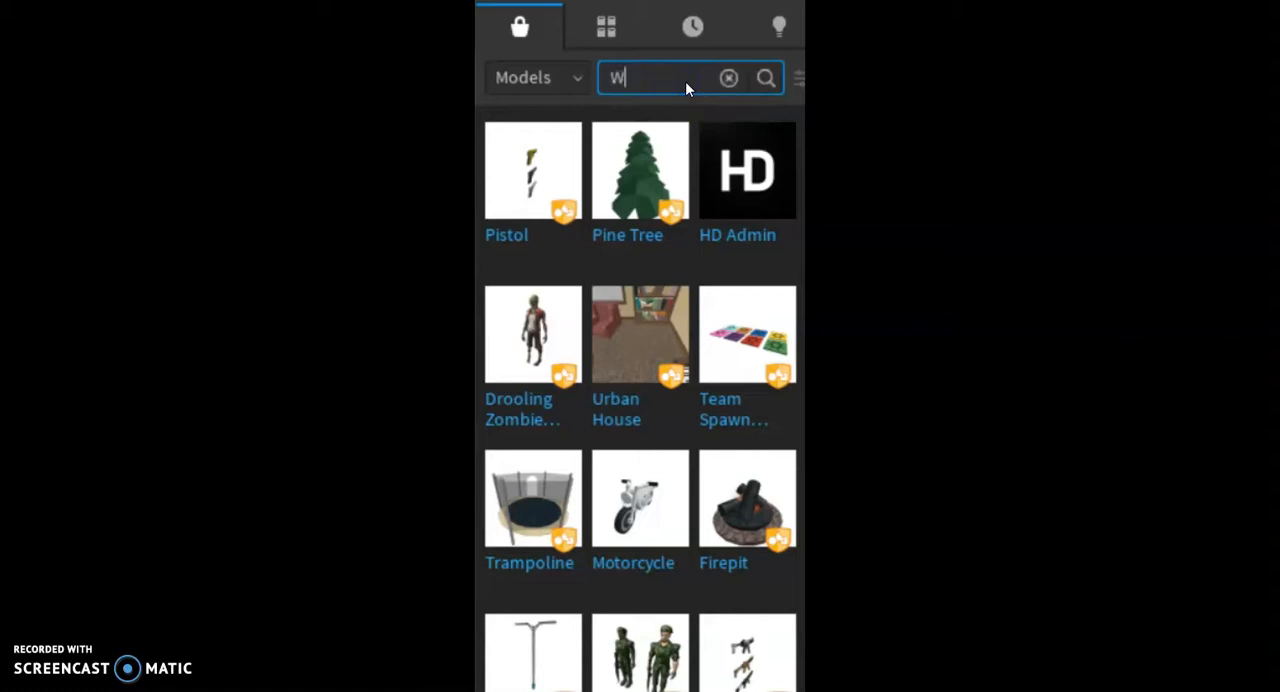
{"action": "type", "text": "orking gun"}
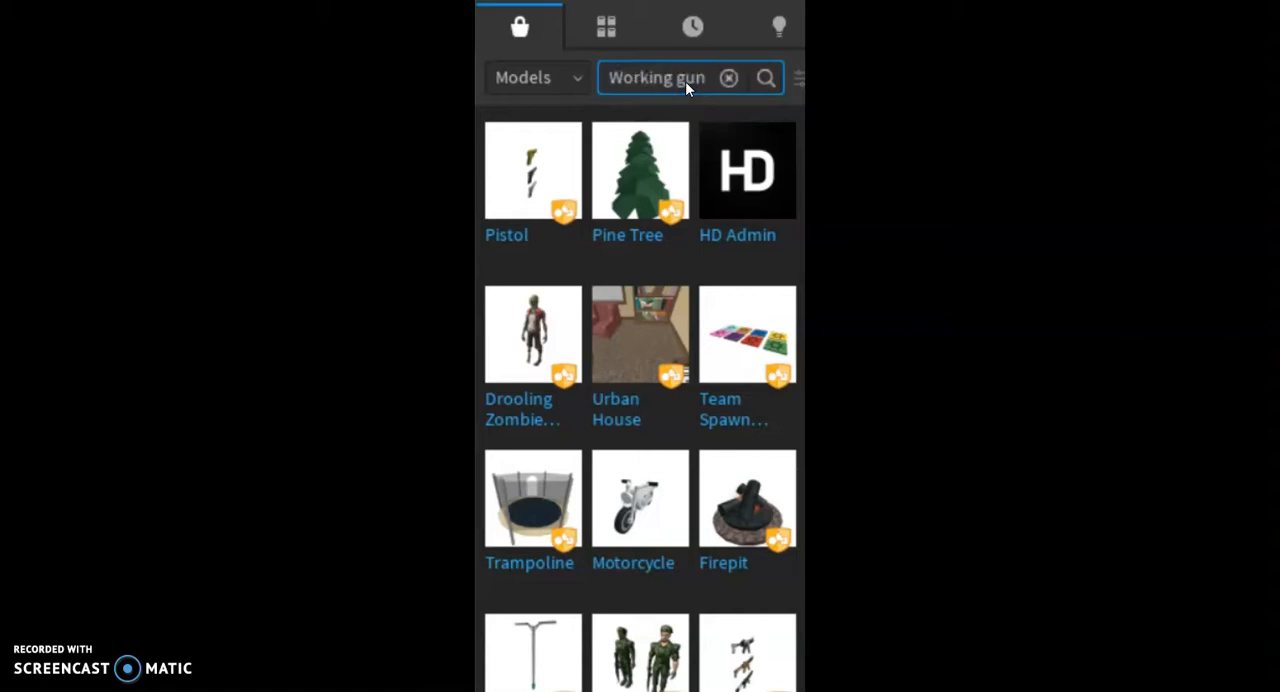
{"action": "left_click", "coordinate": [765, 77]}
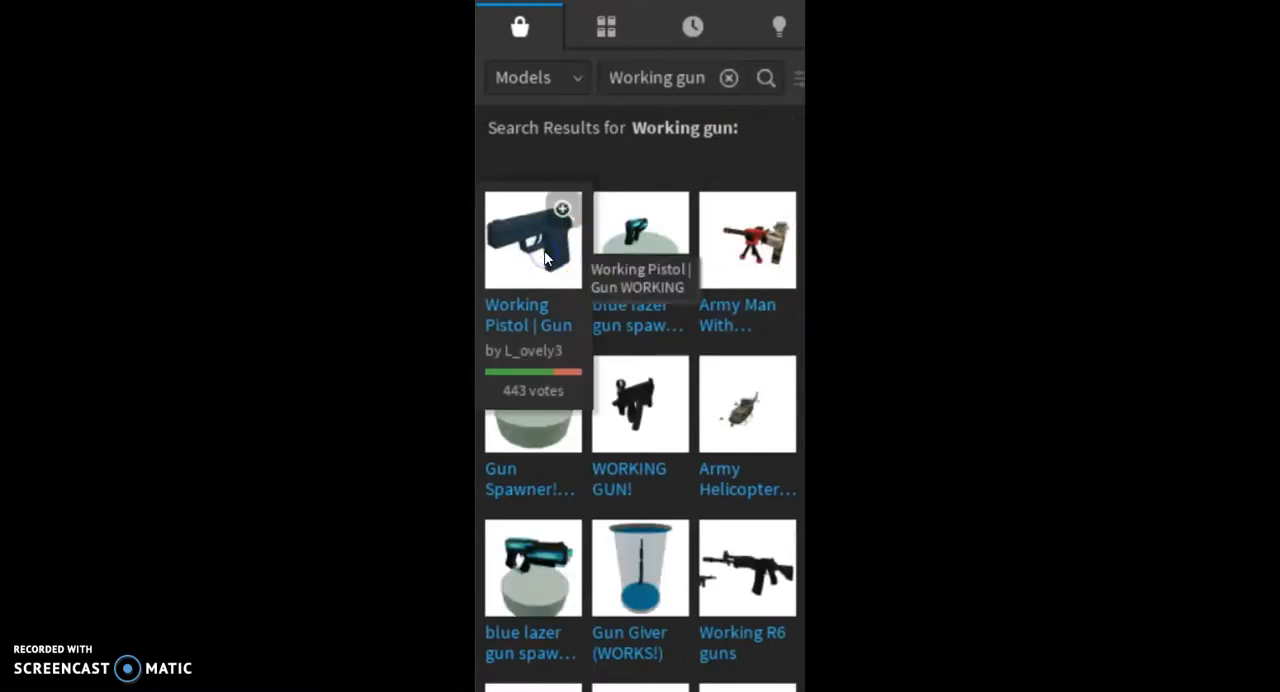
{"action": "left_click", "coordinate": [532, 238]}
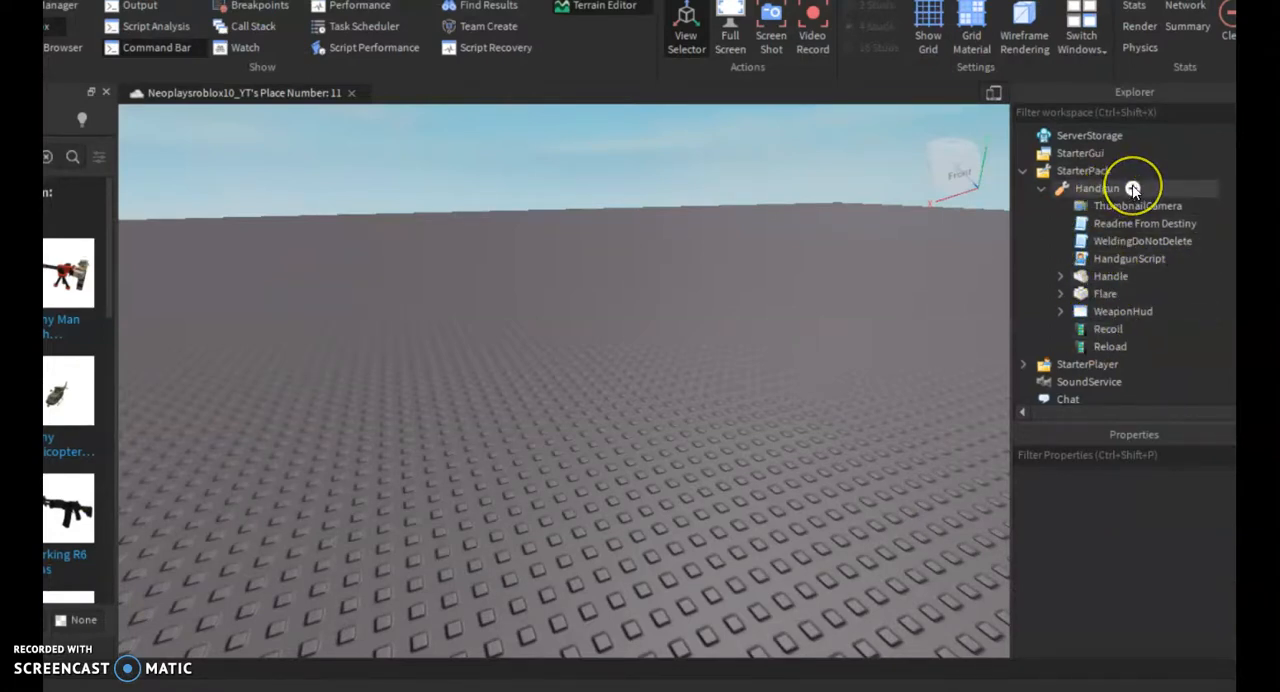
Use the + button beside the Handgun tool in StarterPack to insert an object.
{"action": "left_click", "coordinate": [1134, 188]}
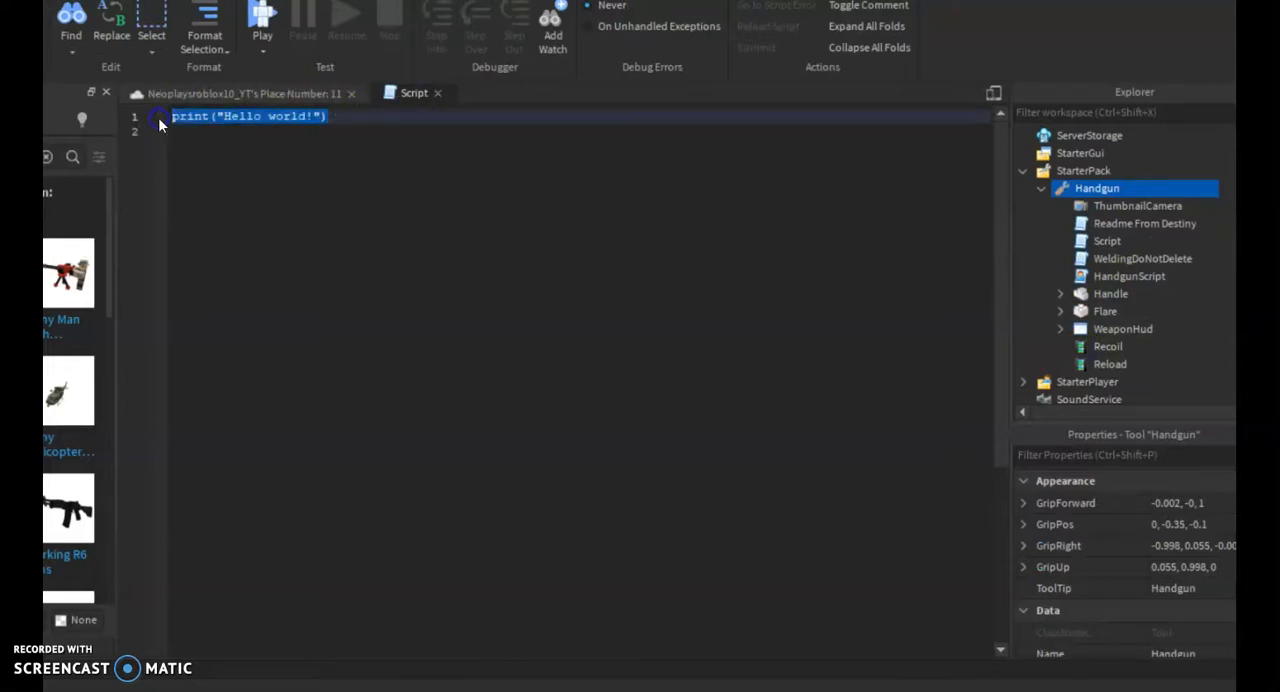
Delete the default print("Hello world!") line from the Handgun's new Script.
{"action": "key", "text": "Delete"}
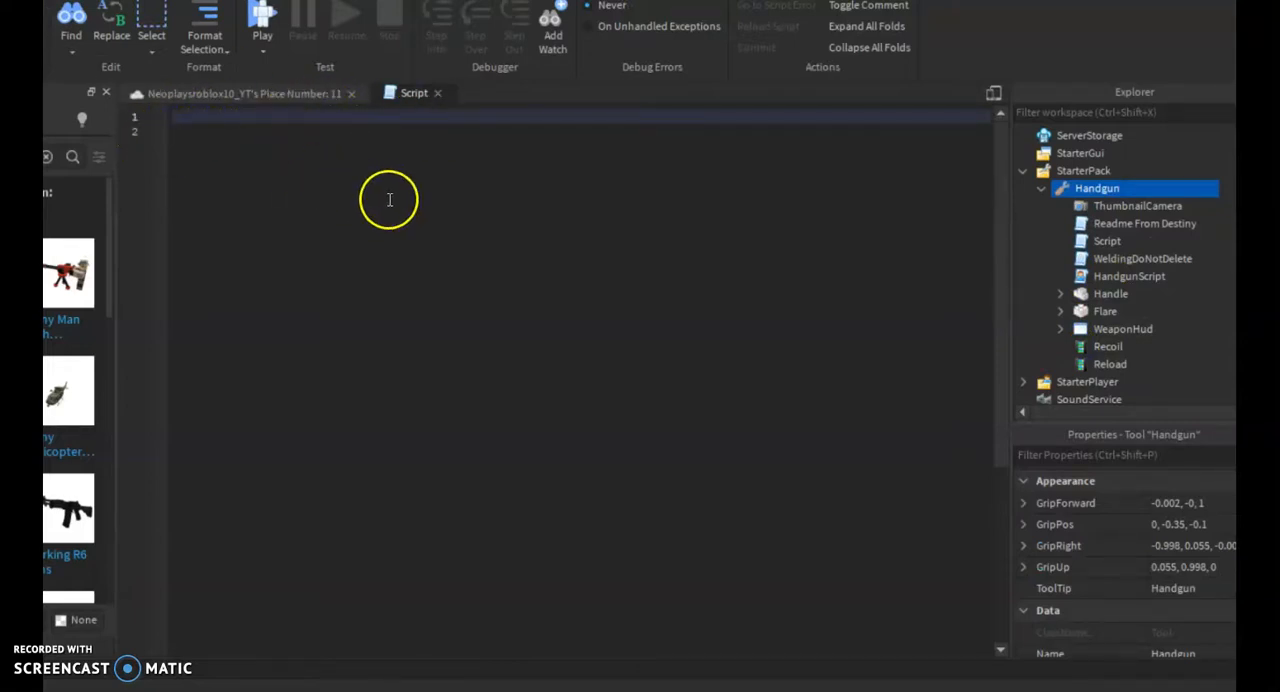
{"action": "mouse_move", "coordinate": [554, 253]}
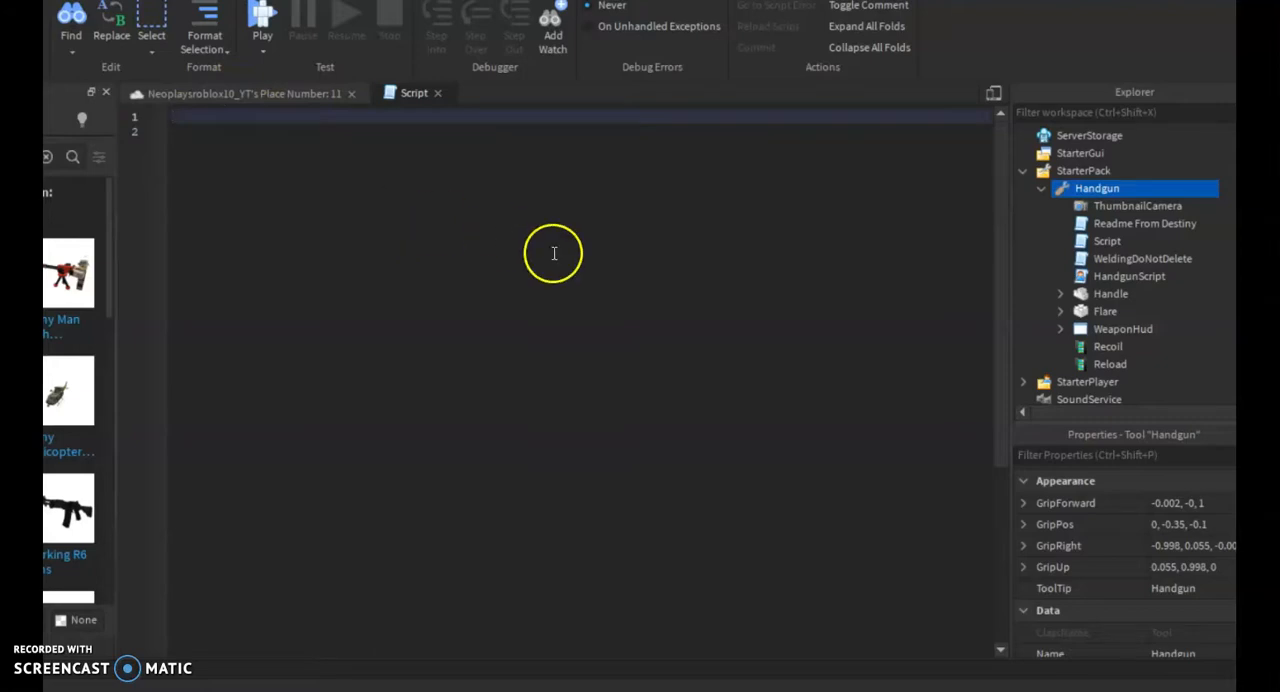
{"action": "mouse_move", "coordinate": [504, 174]}
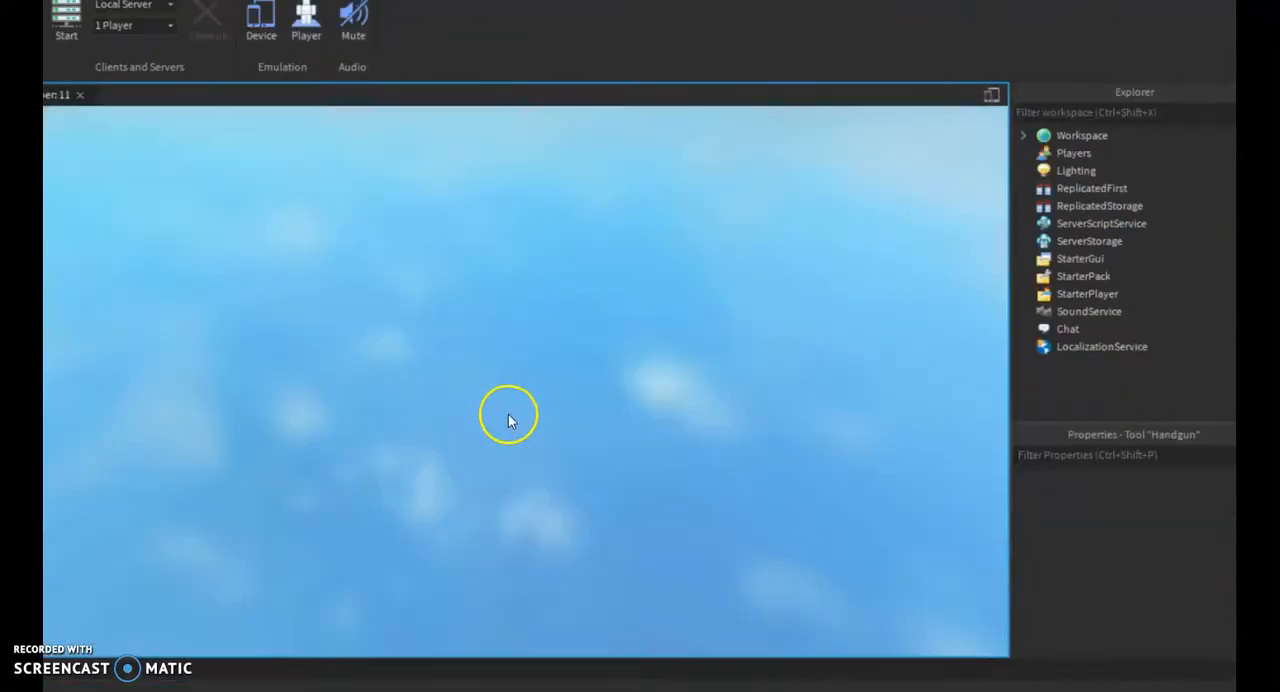
Start a Play test from the Test tab so the character spawns holding the pistol.
{"action": "left_click", "coordinate": [66, 15]}
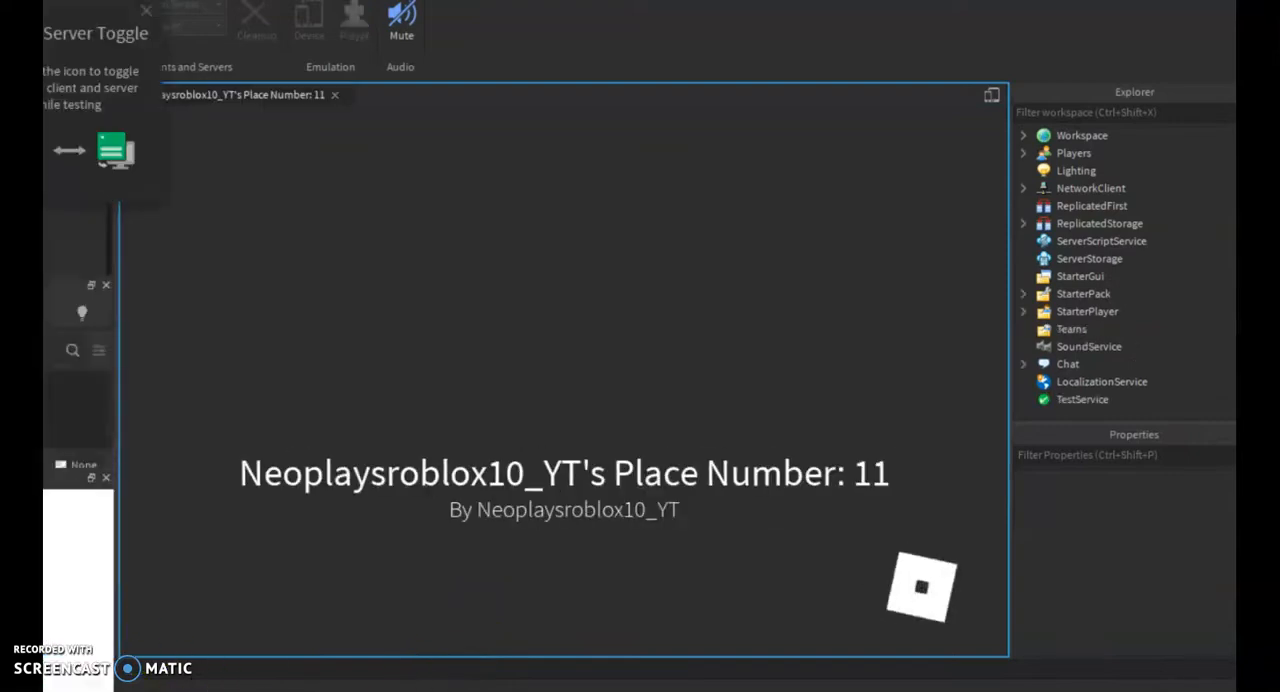
{"action": "left_click", "coordinate": [114, 15]}
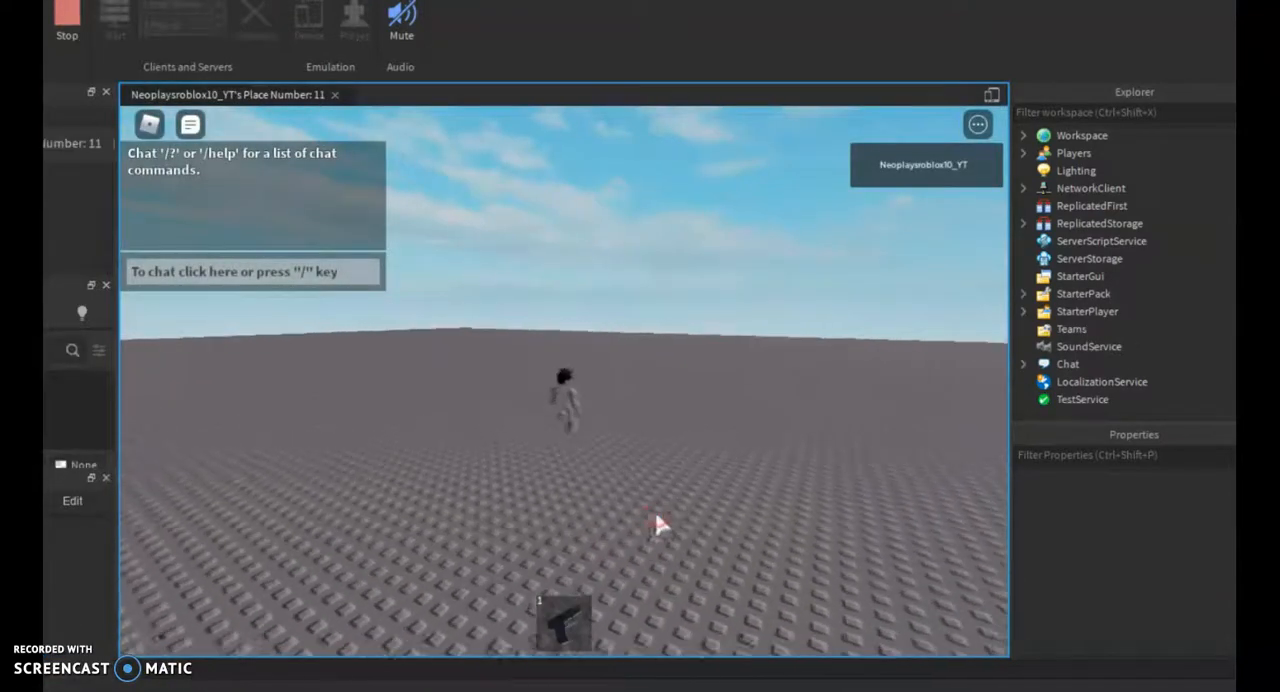